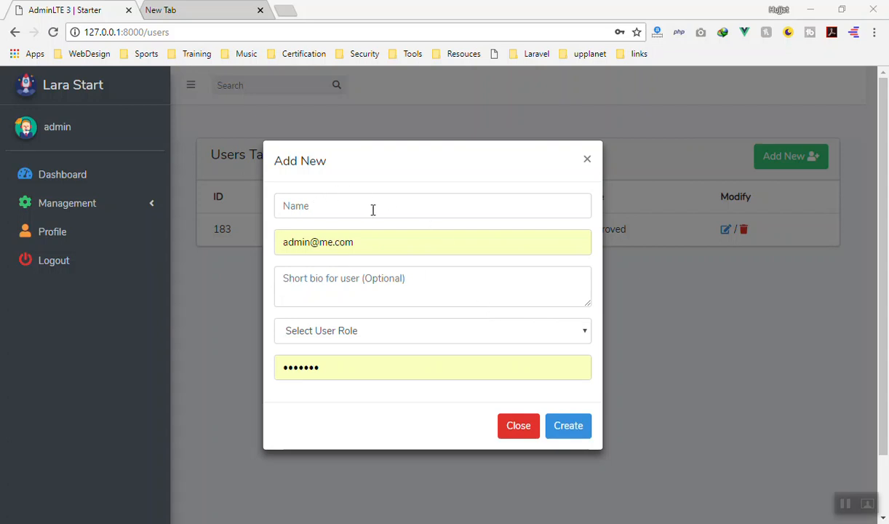
- Bring up Chrome's developer tools on the Network panel while the Add New form stays open
click(433, 205)
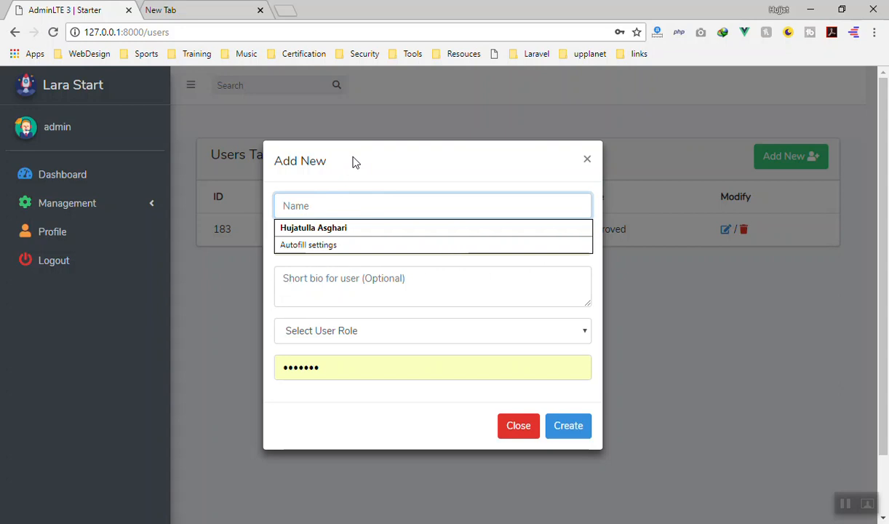
mouse_move(482, 319)
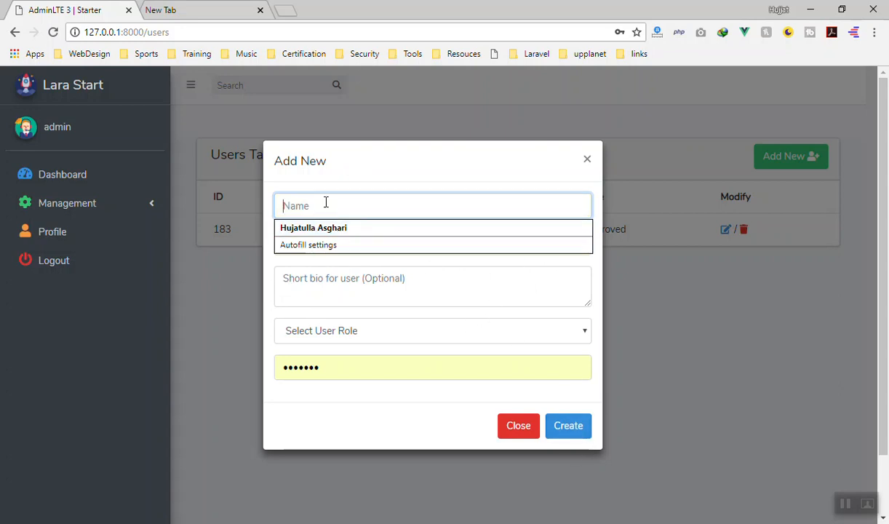
mouse_move(378, 182)
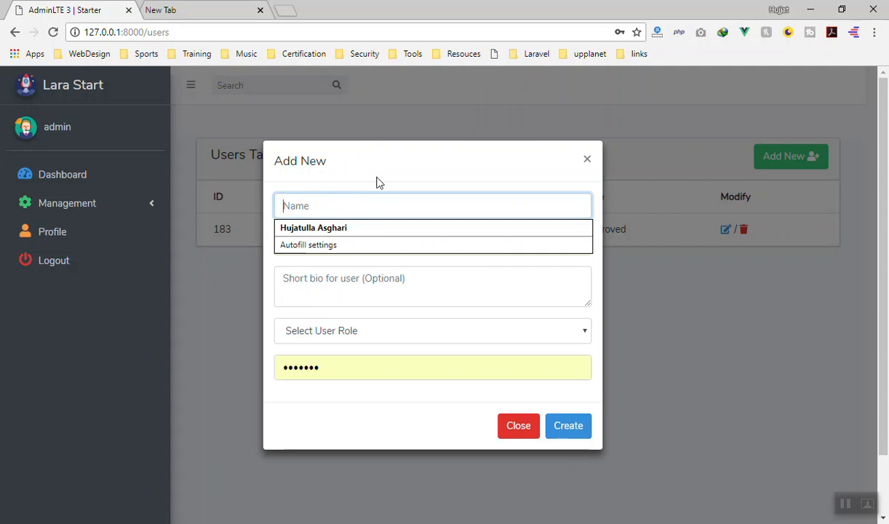
mouse_move(405, 192)
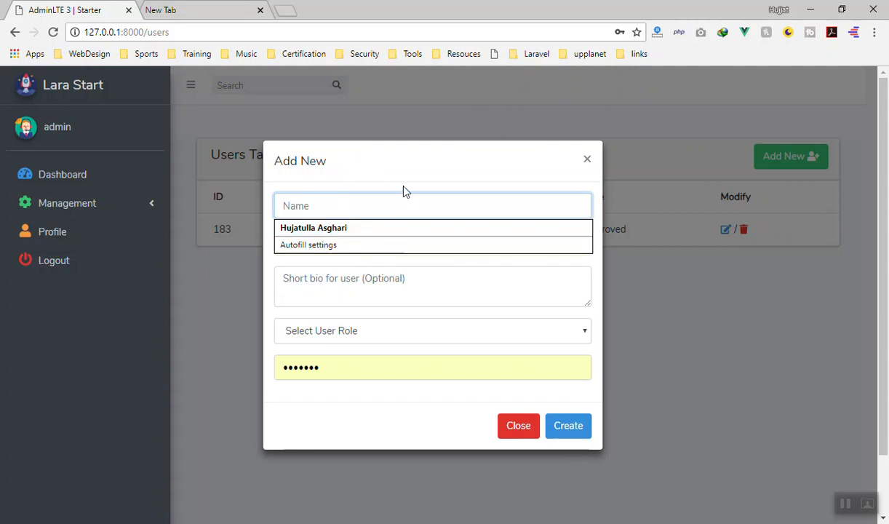
mouse_move(398, 188)
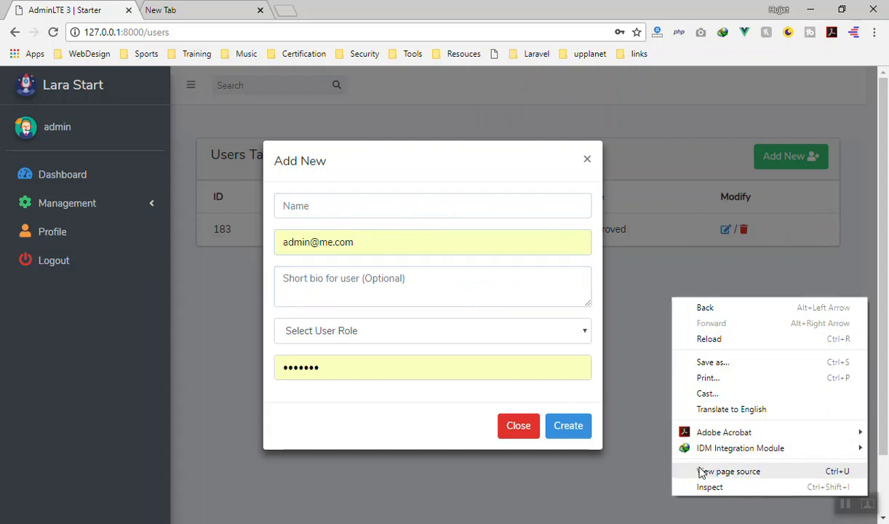
click(710, 486)
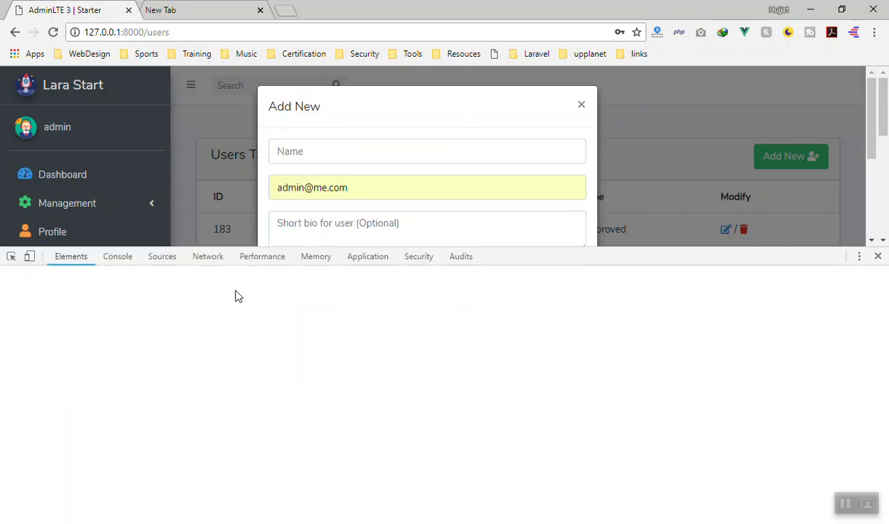
click(206, 256)
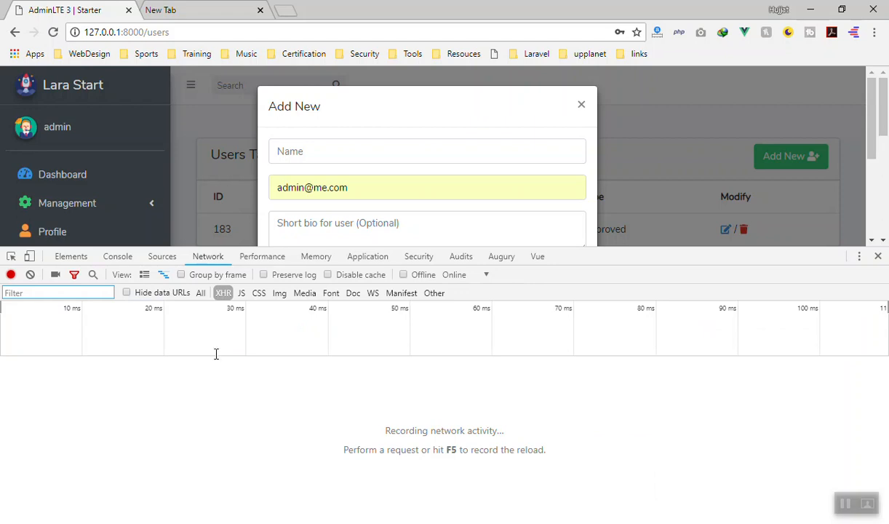
mouse_move(378, 333)
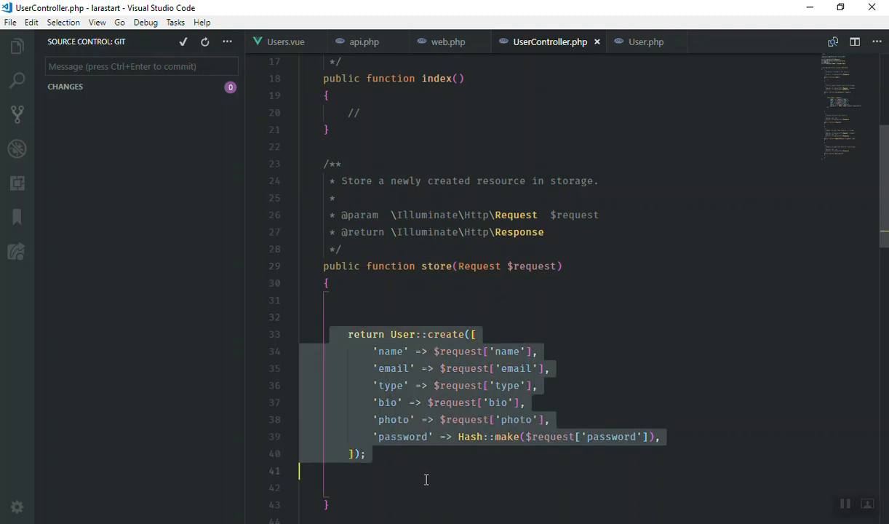
- Begin $this->validate($request, []) above the User create call in store()
click(395, 300)
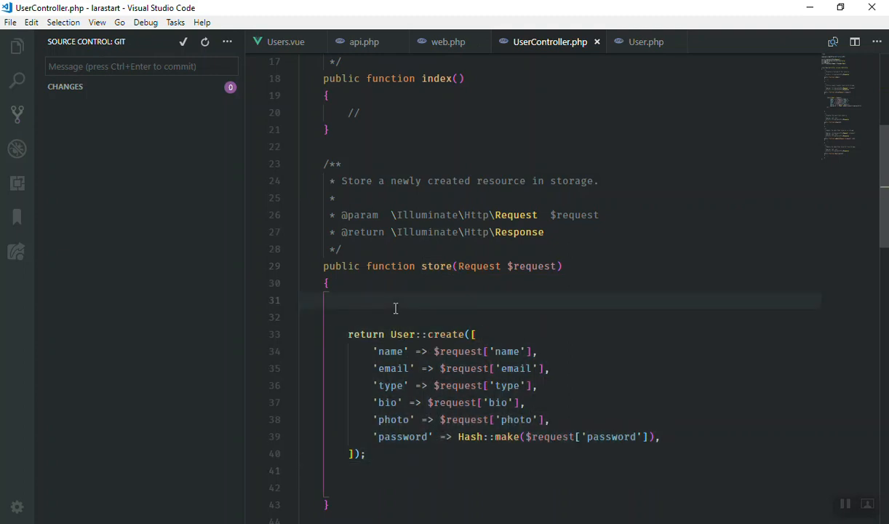
text(thi)
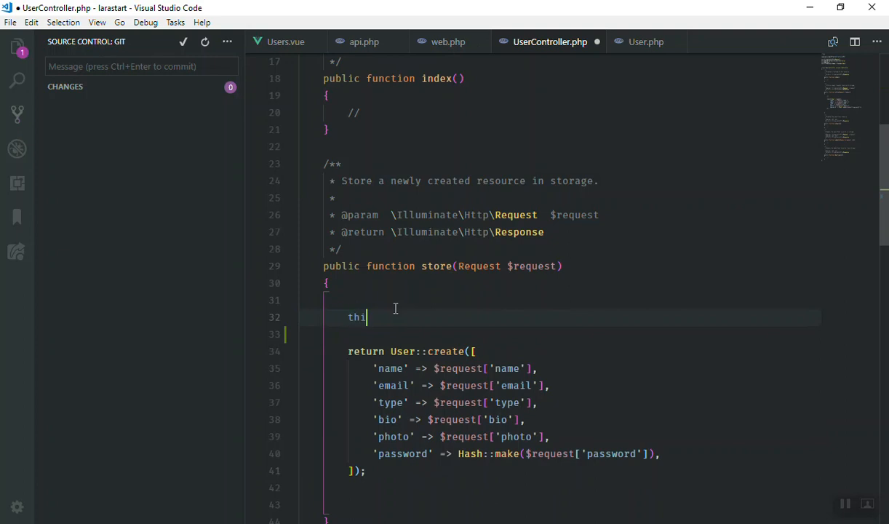
text(s.)
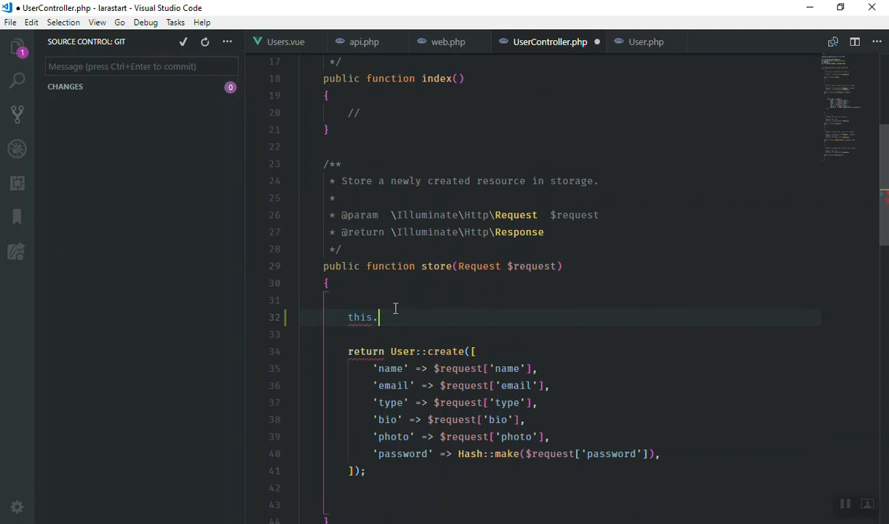
text(-)
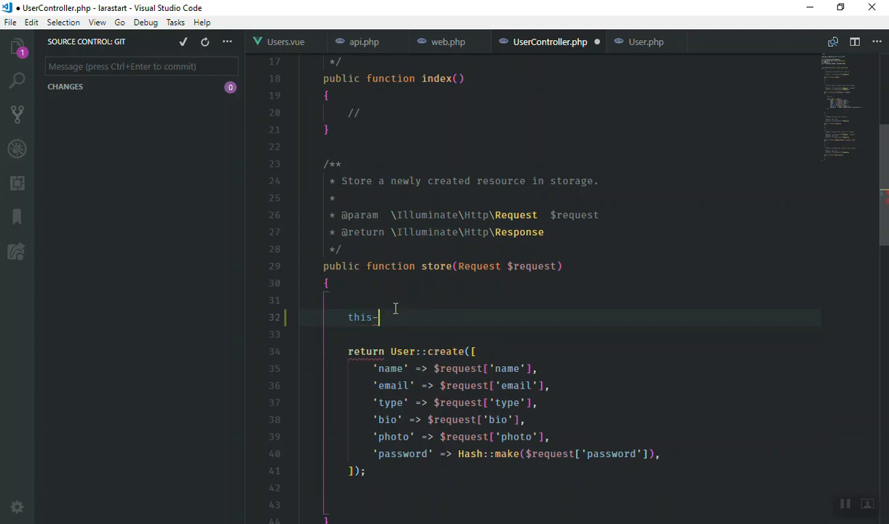
text($this)
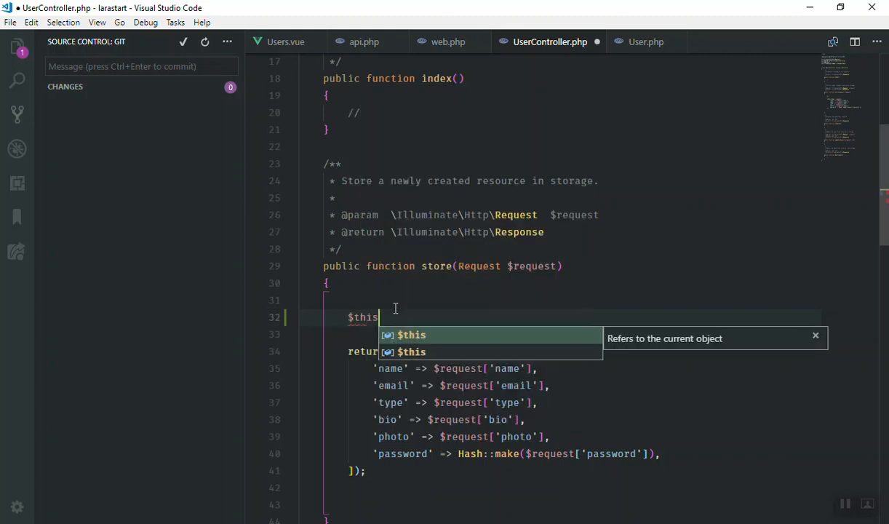
text(->va)
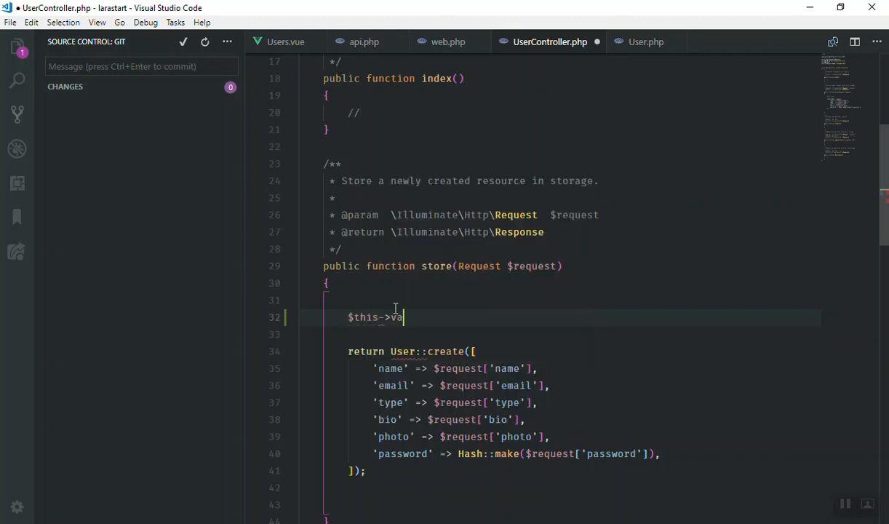
text(lidate()
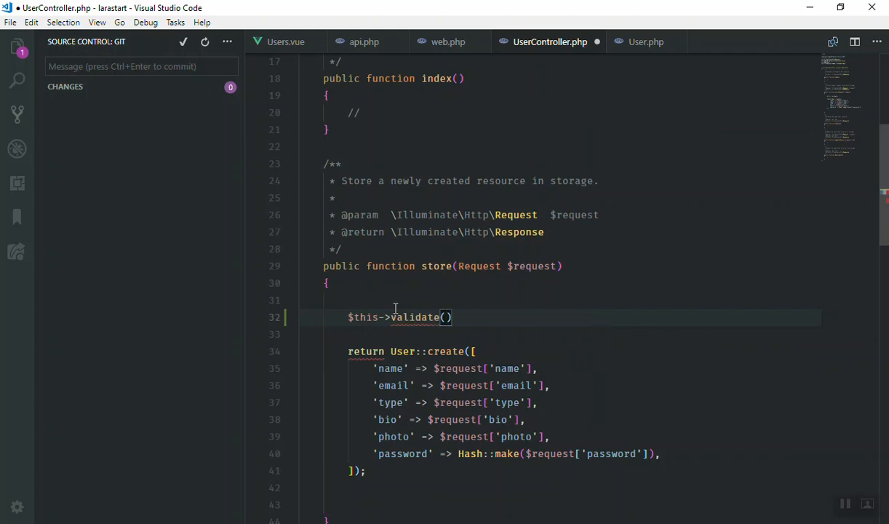
text($rwe)
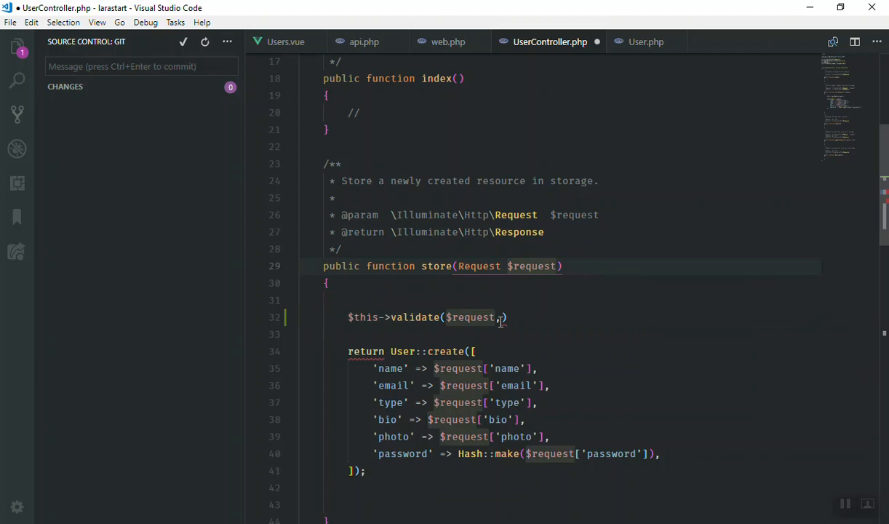
text(,[])
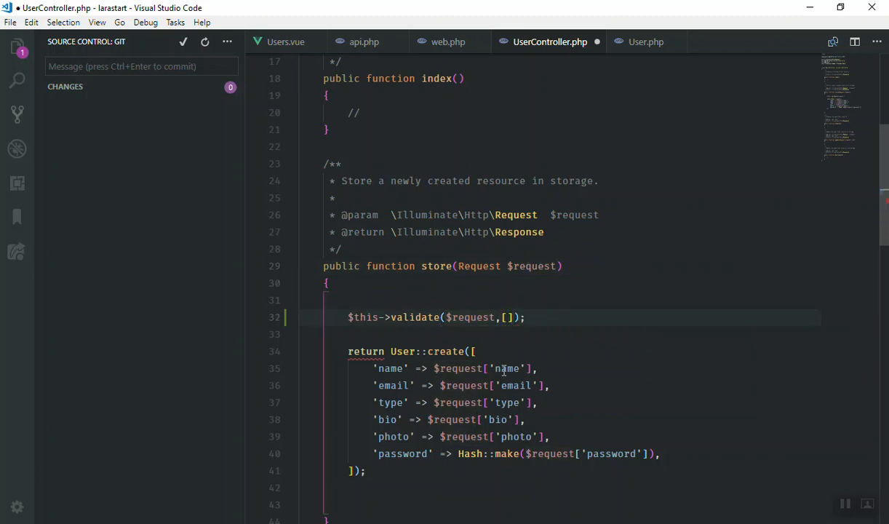
key(Enter)
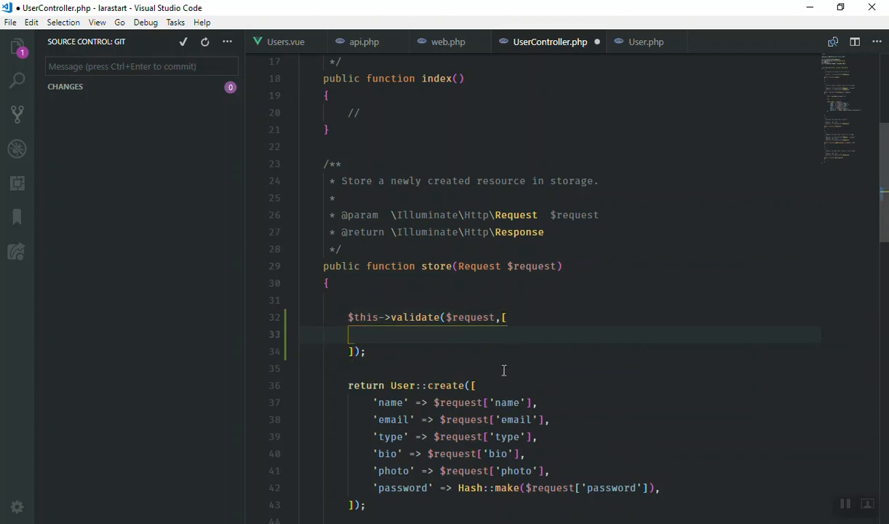
- Start the 'name' => 'required...' rule inside the rules array
text('name')
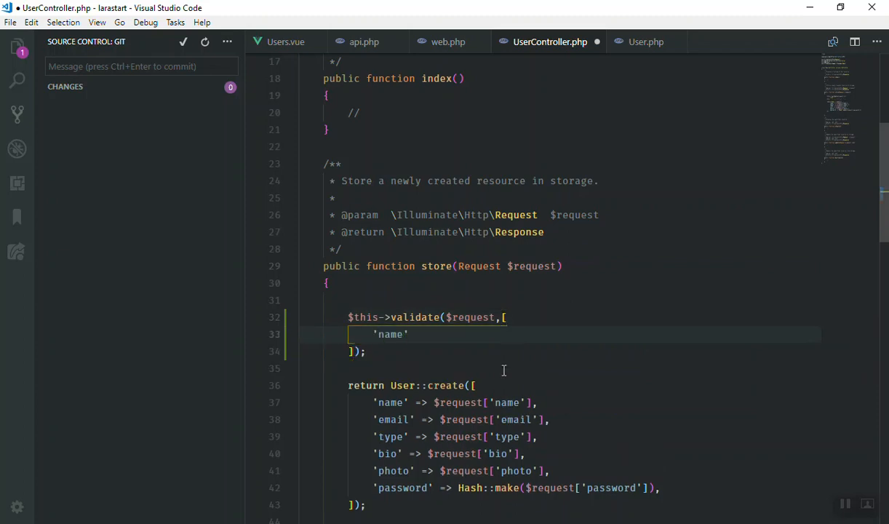
text(=>)
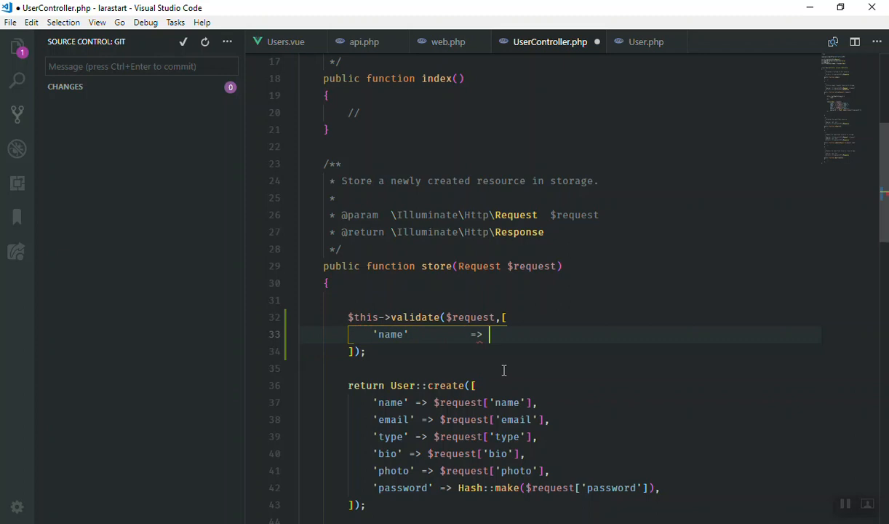
text('requ')
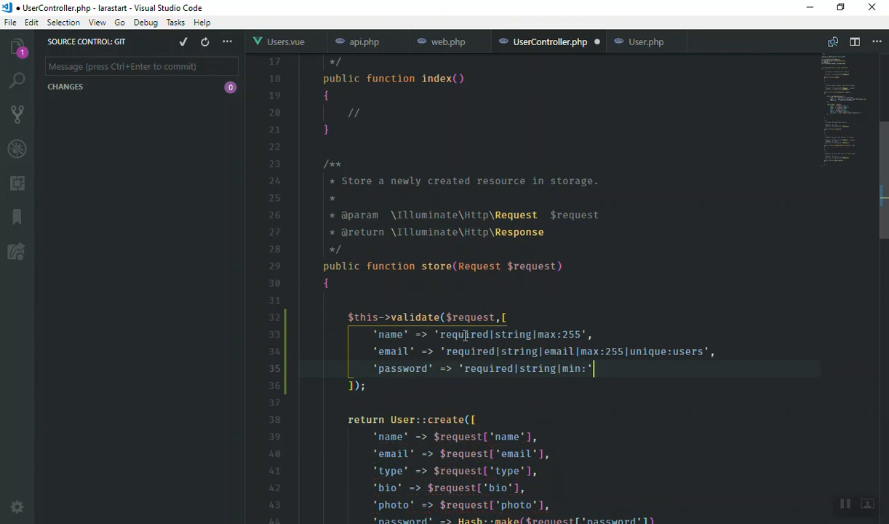
mouse_move(570, 333)
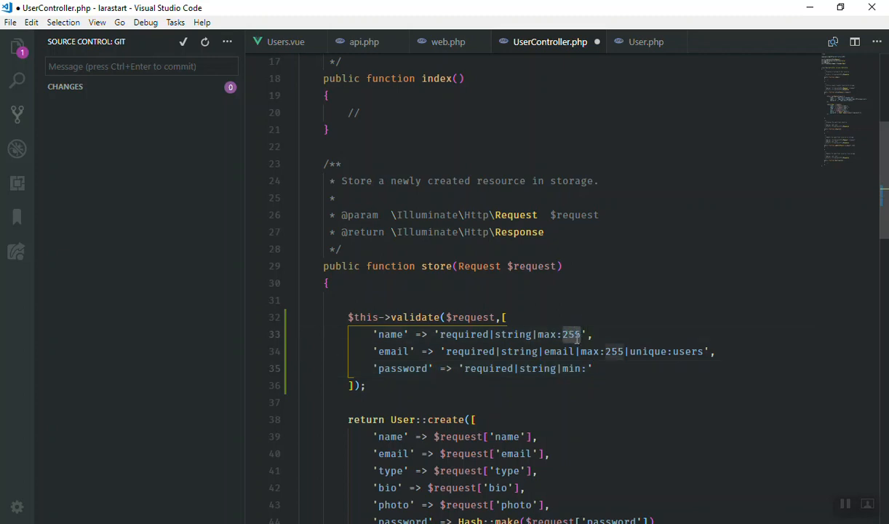
- Cap the name and email rules at max:191 instead of 255
text(191)
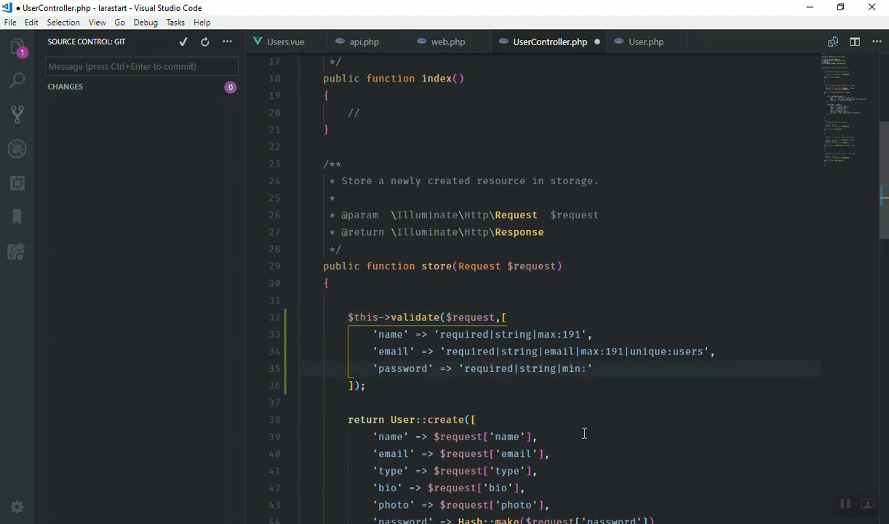
text(191)
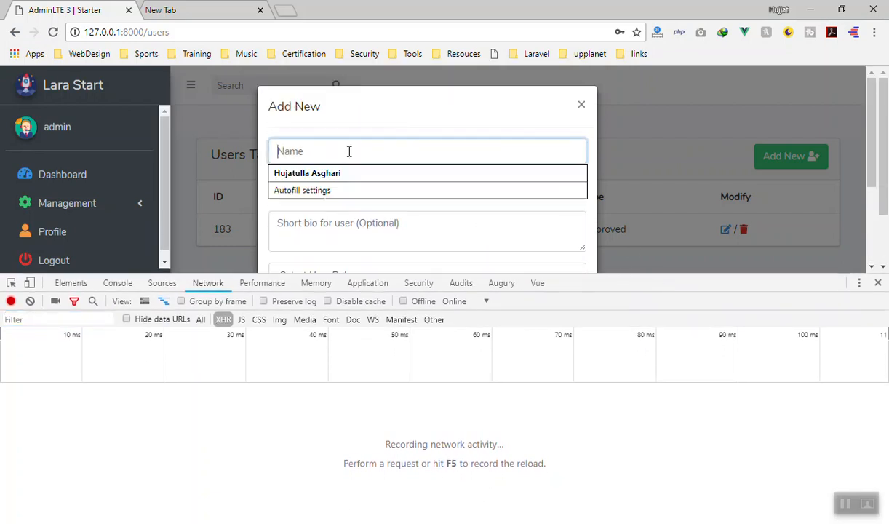
- Submit the empty Add New form and get a 422 rejection
click(306, 172)
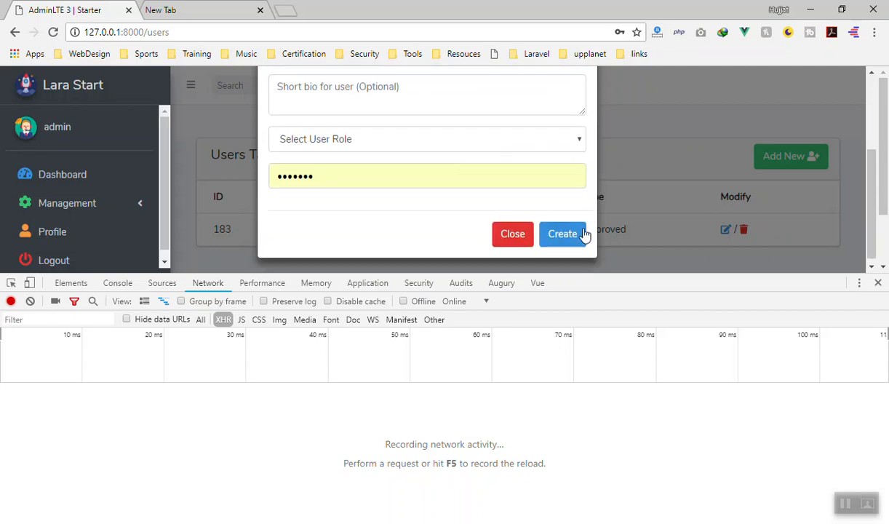
click(561, 232)
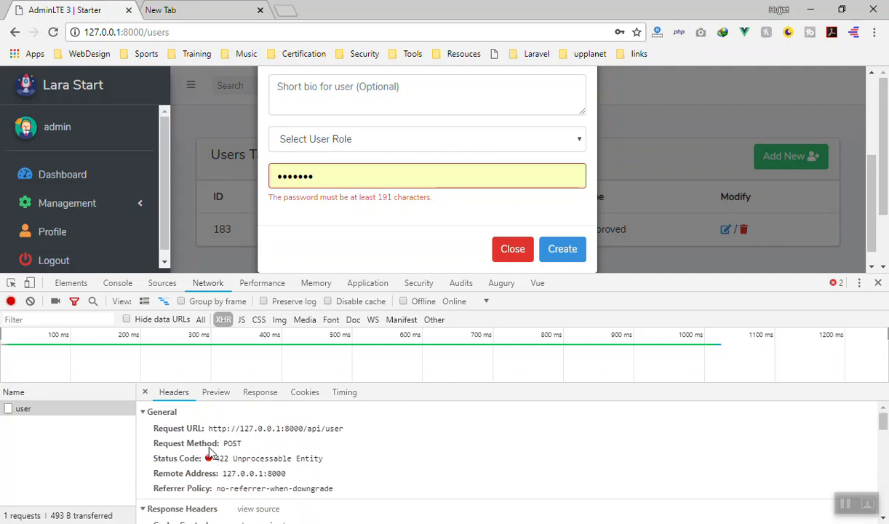
mouse_move(240, 463)
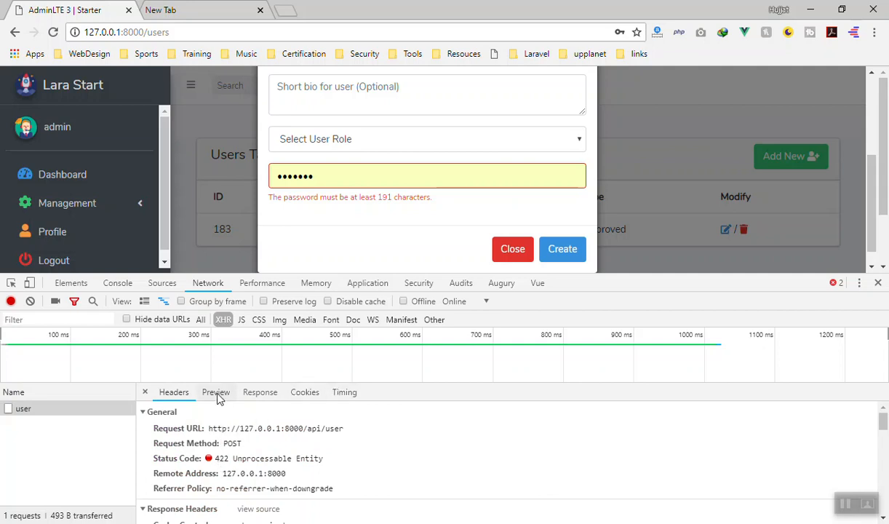
- Preview the user request's response and expand its errors: name required, email taken, password too short
click(215, 392)
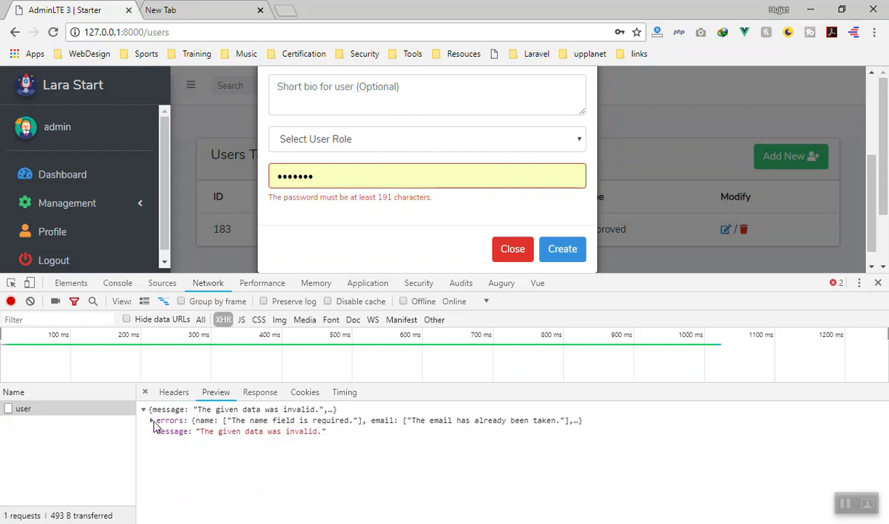
click(151, 421)
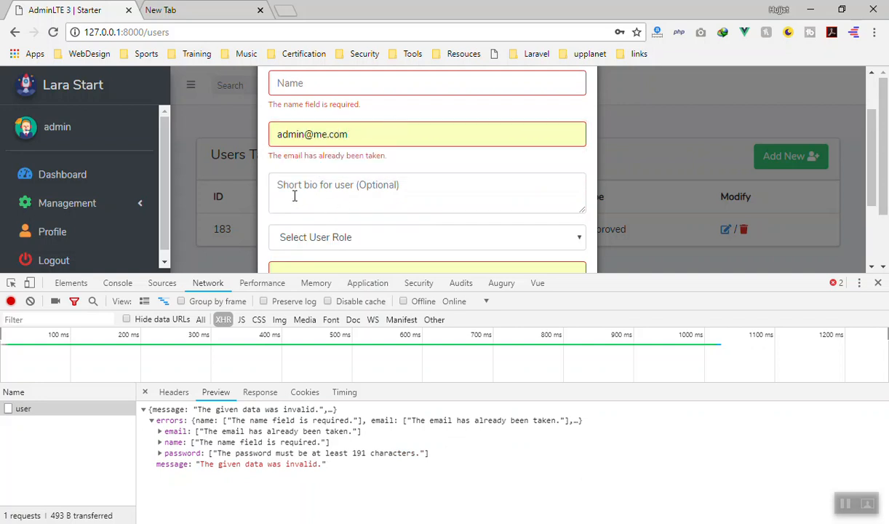
scroll(down, 3)
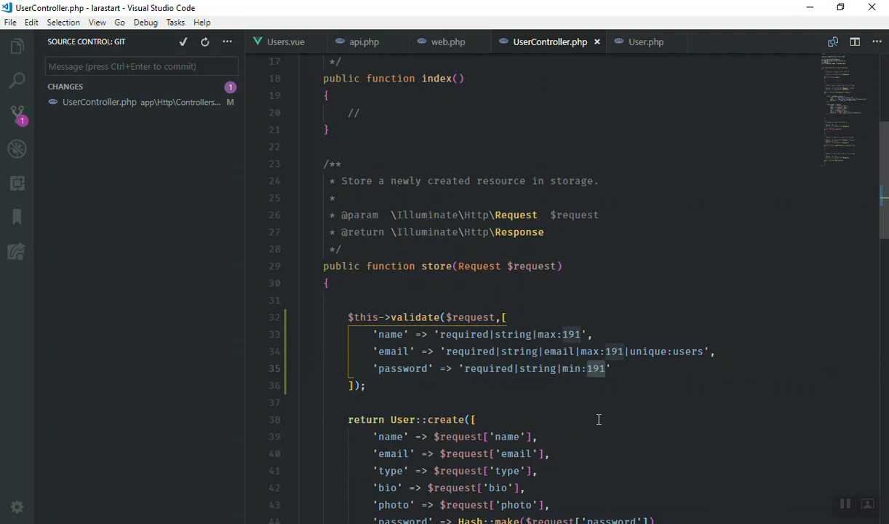
- Change the password rule's minimum from 191 to 6 characters
text(6)
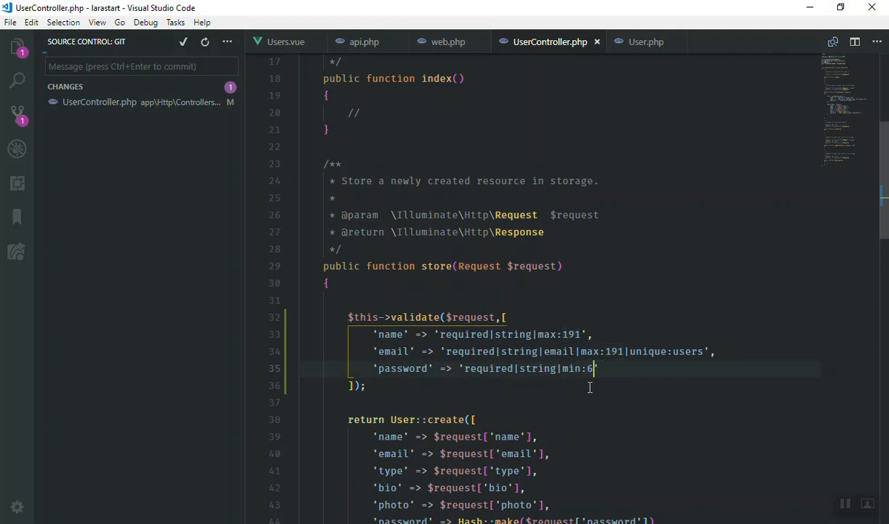
mouse_move(576, 387)
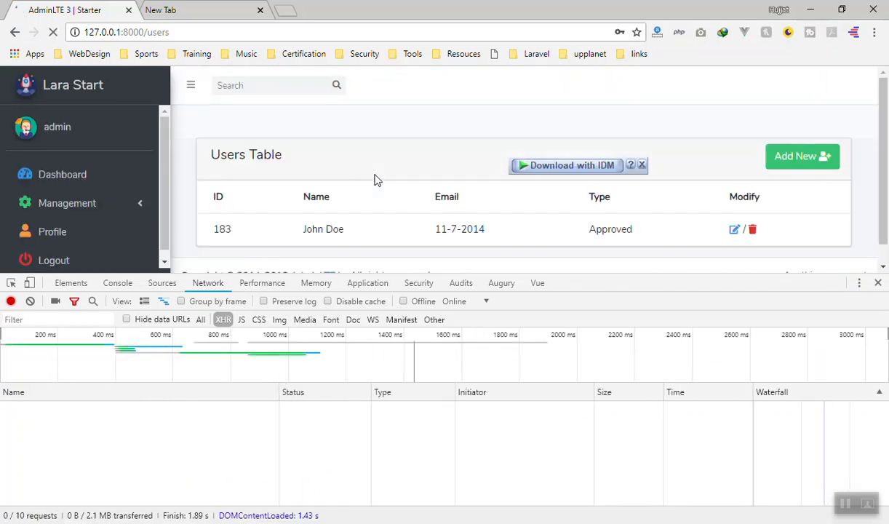
click(803, 156)
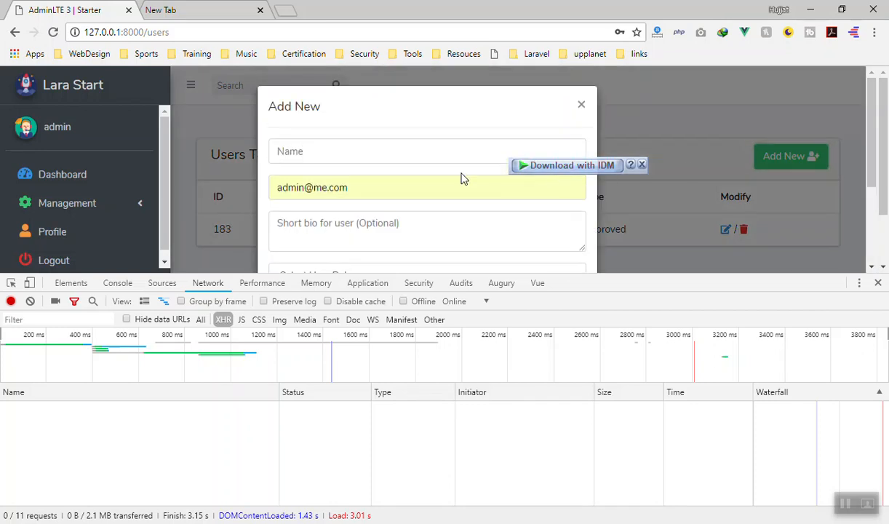
click(385, 150)
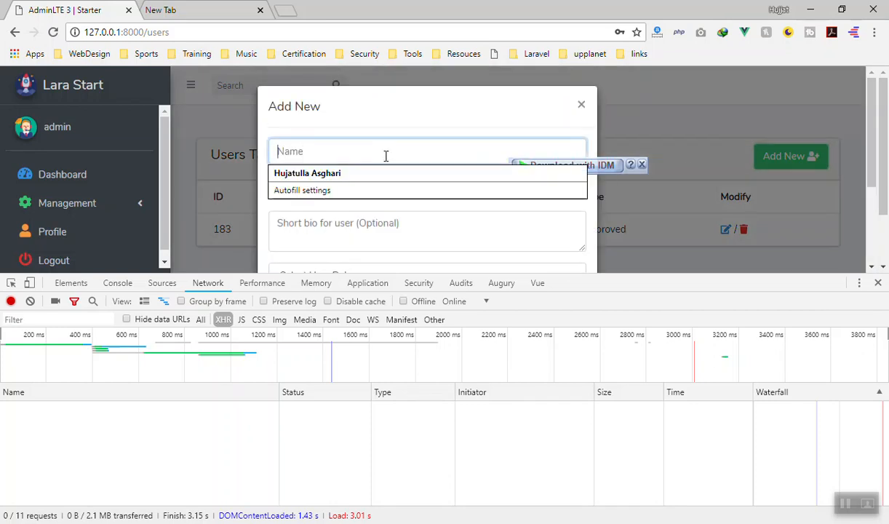
text(Test)
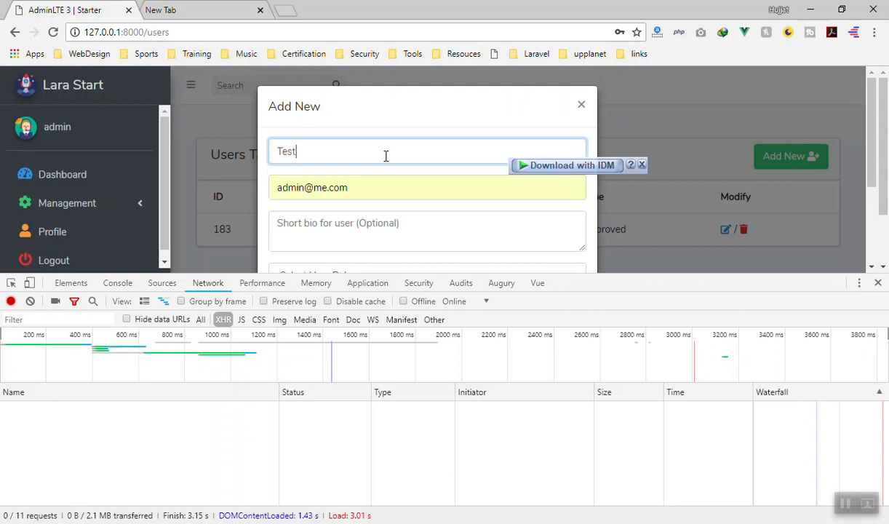
text(Test@)
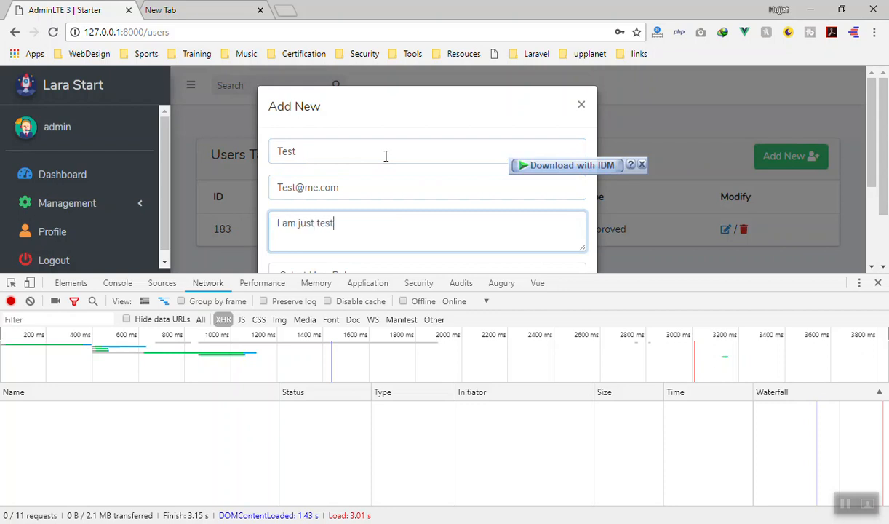
text(ing user)
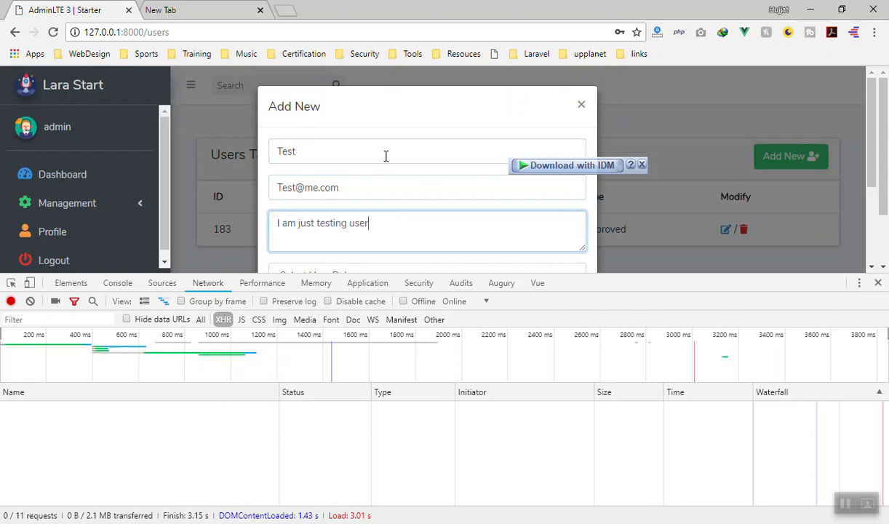
- Choose the Author role and submit the new user with Create
click(428, 192)
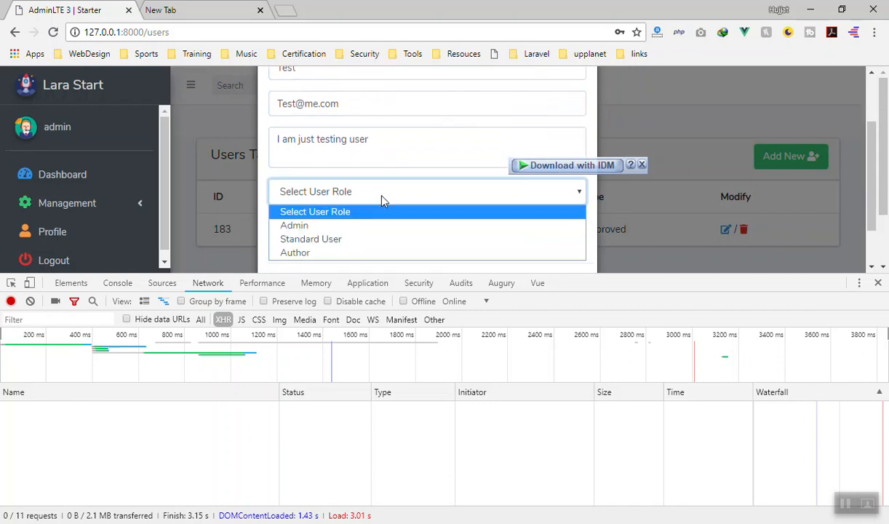
click(295, 253)
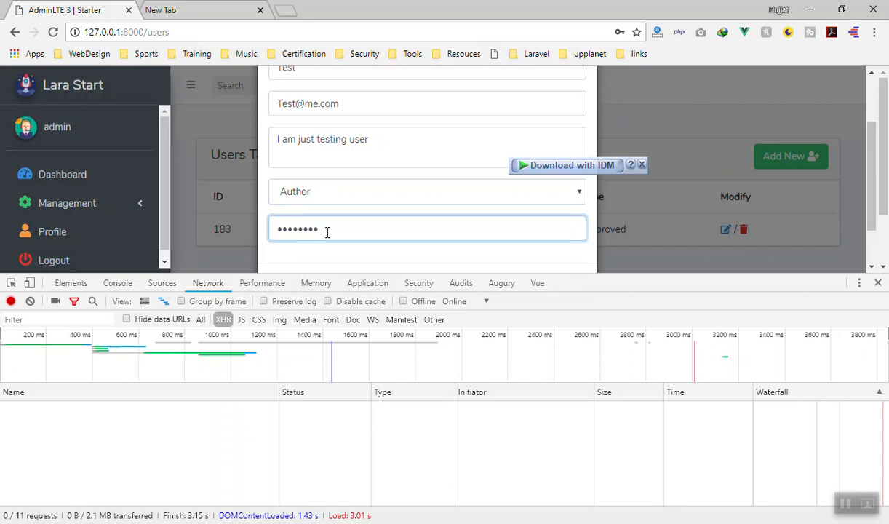
click(562, 230)
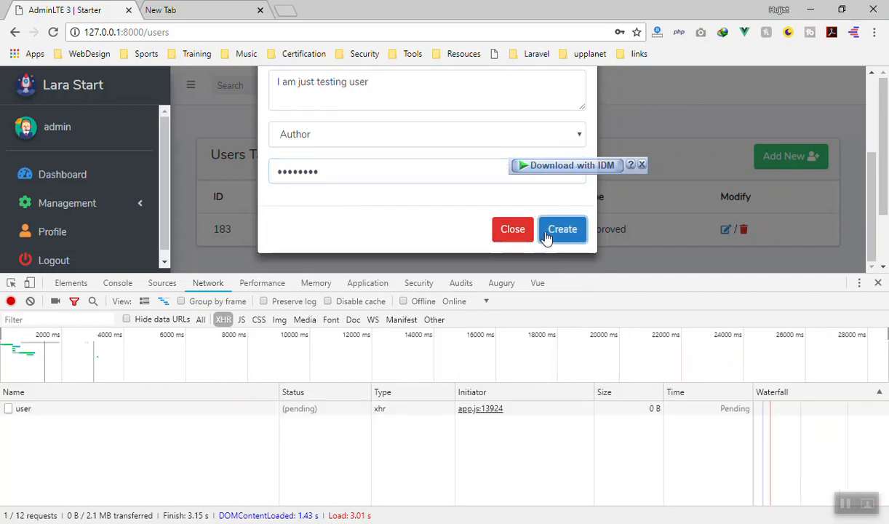
- See the user request return 201 Created and close the Add New form
click(561, 228)
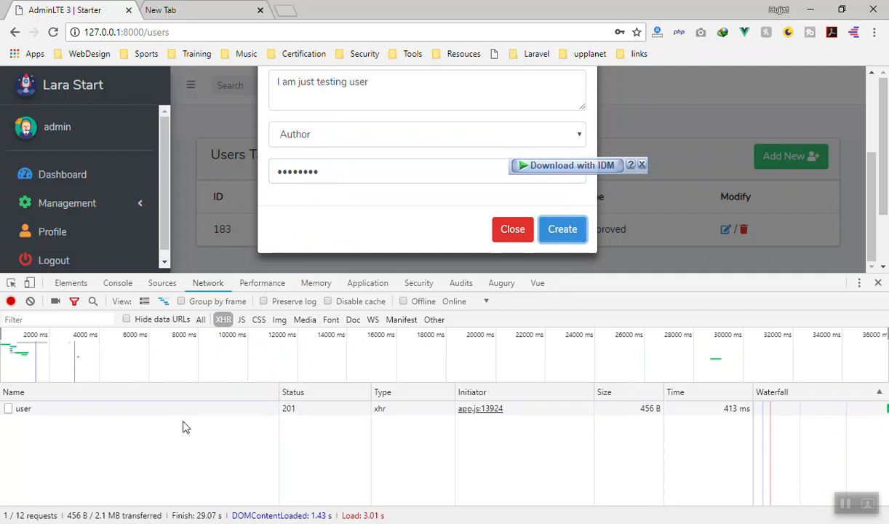
mouse_move(236, 416)
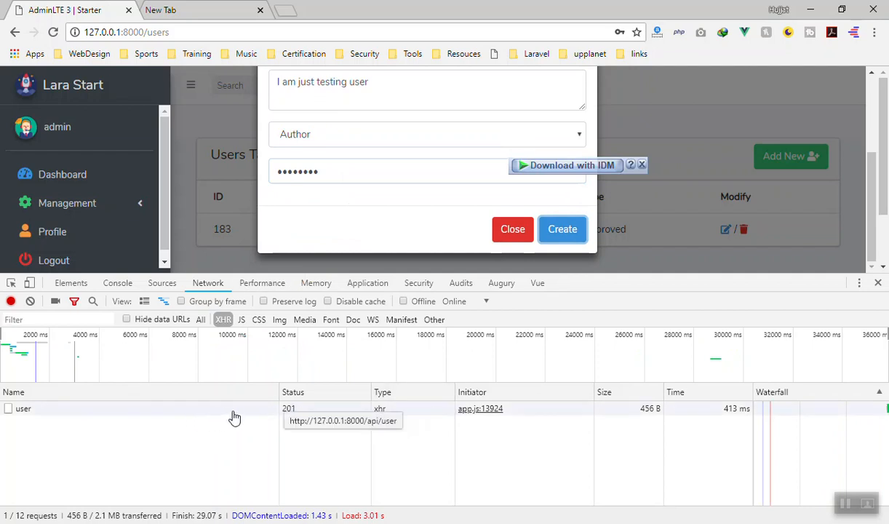
mouse_move(255, 221)
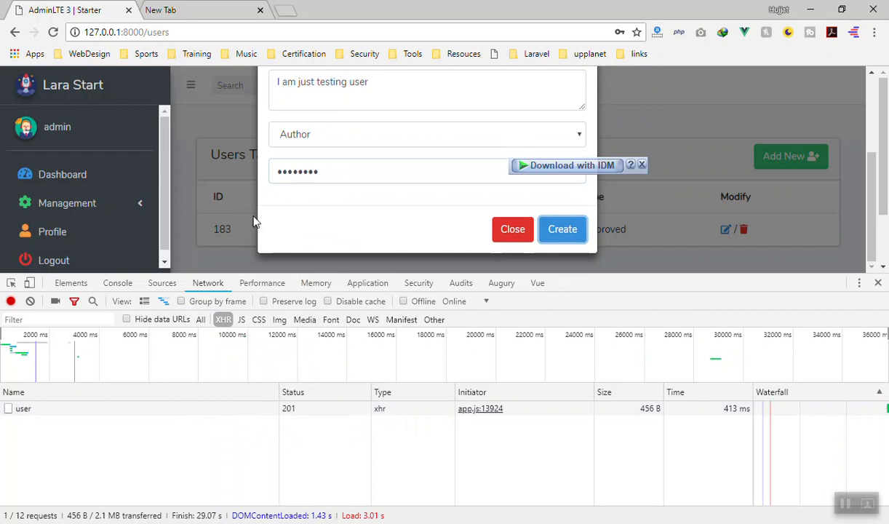
click(512, 229)
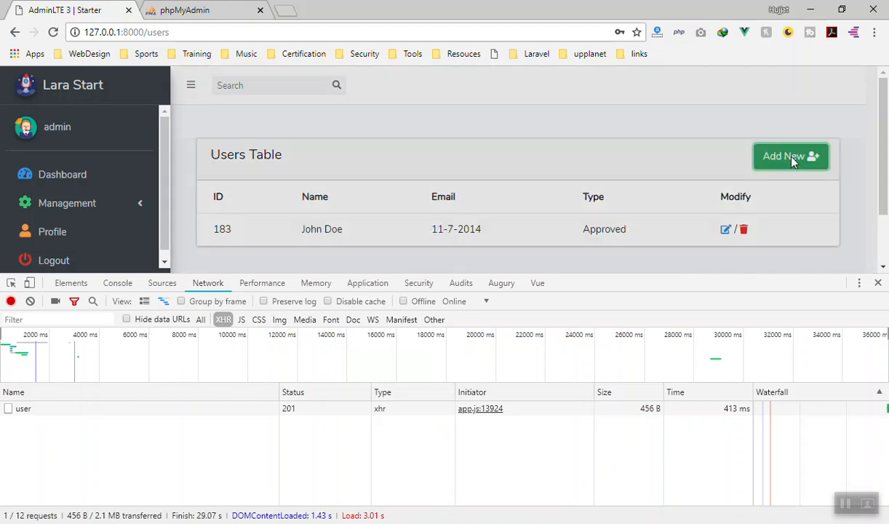
click(790, 156)
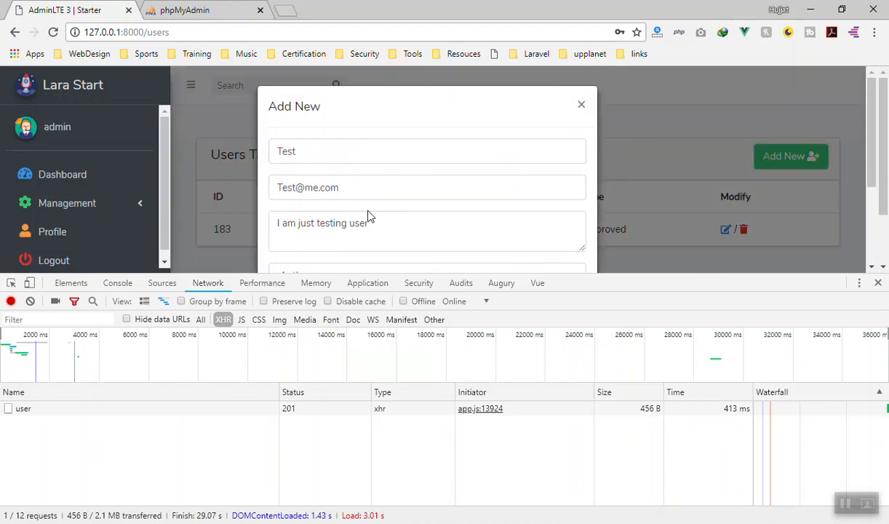
mouse_move(175, 90)
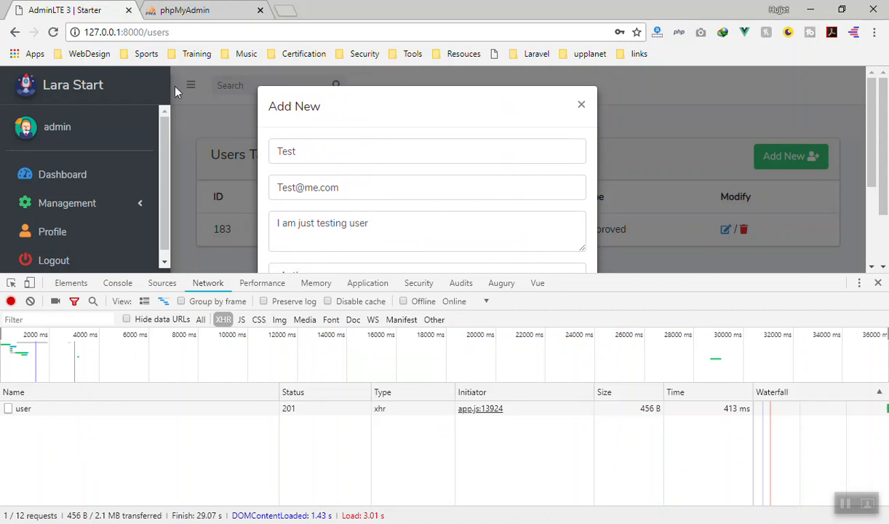
mouse_move(570, 69)
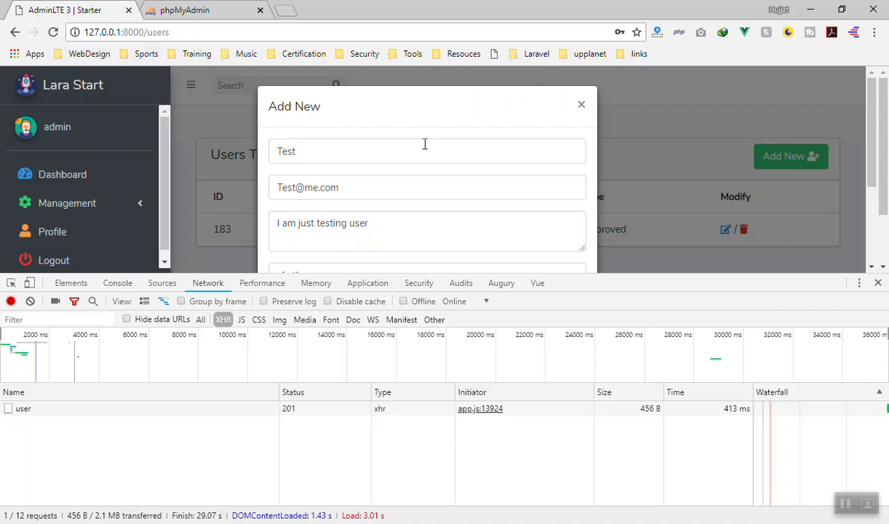
mouse_move(492, 224)
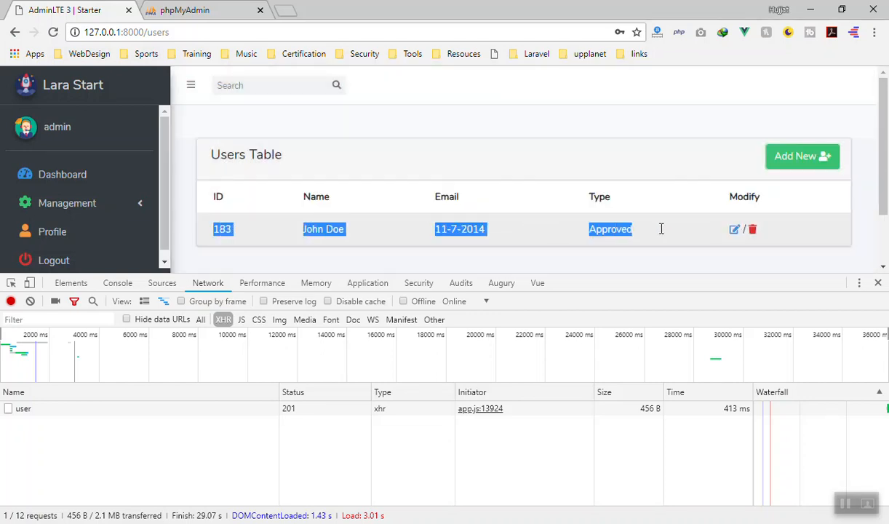
mouse_move(657, 231)
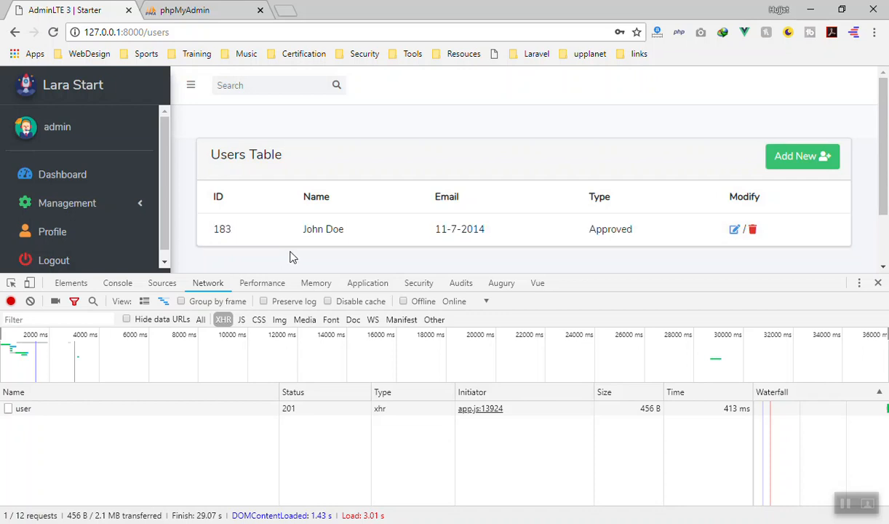
click(203, 9)
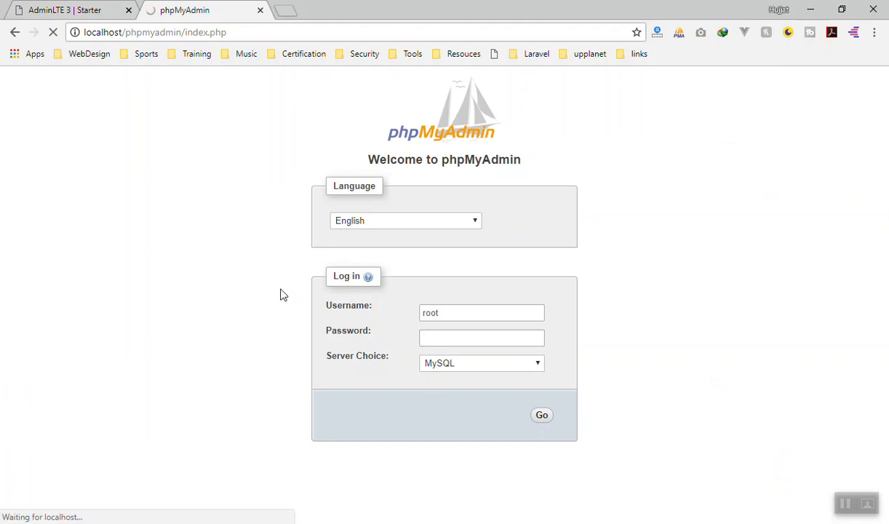
click(541, 415)
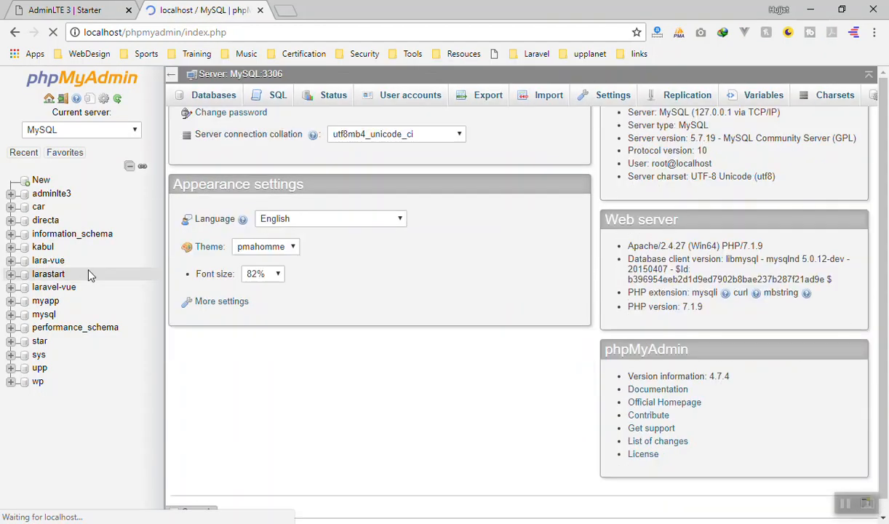
click(48, 274)
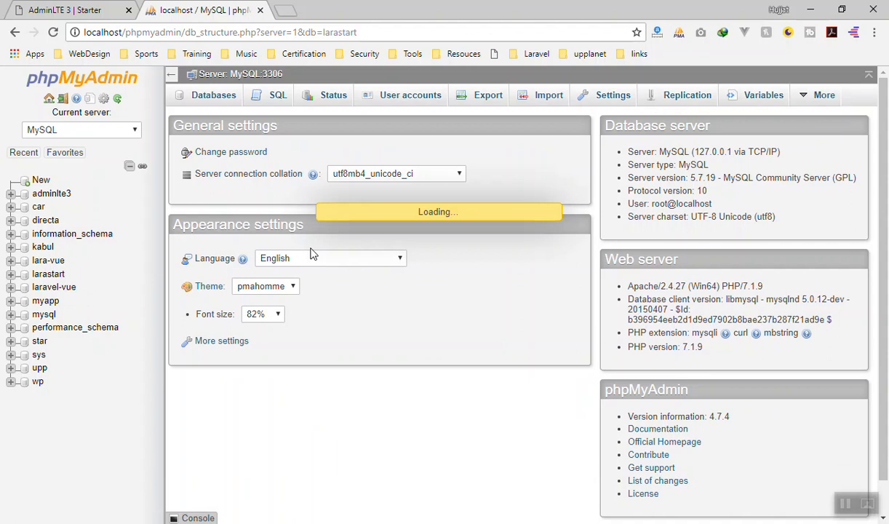
mouse_move(297, 148)
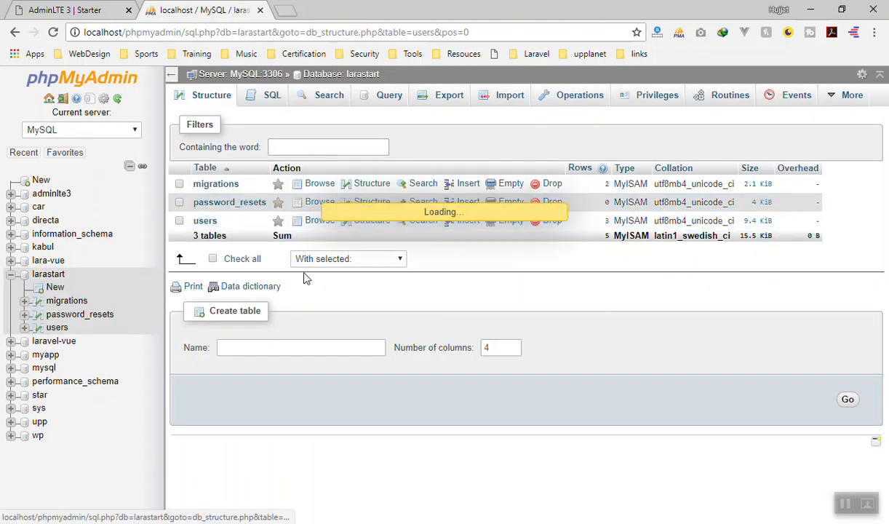
click(319, 221)
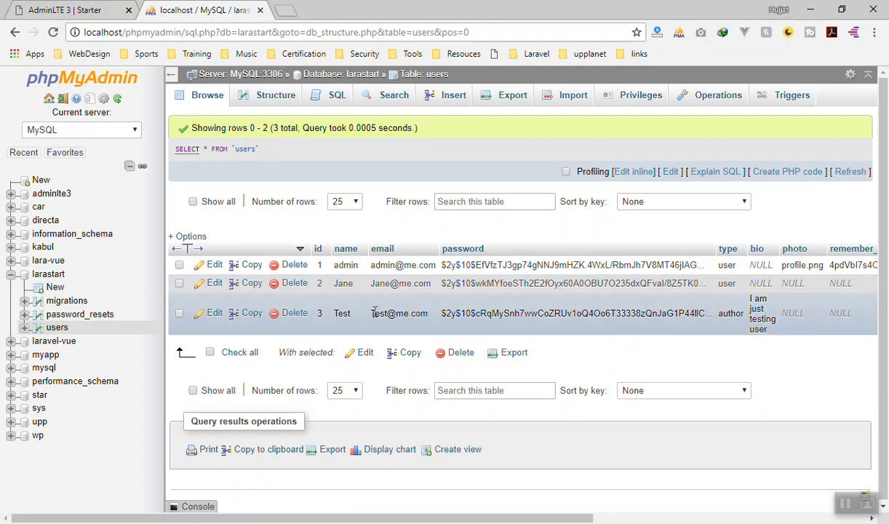
double_click(398, 313)
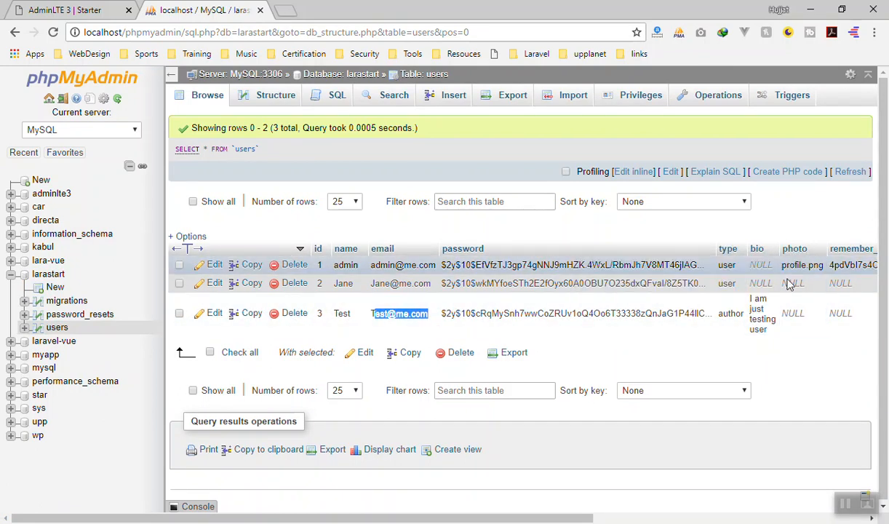
scroll(right, 3)
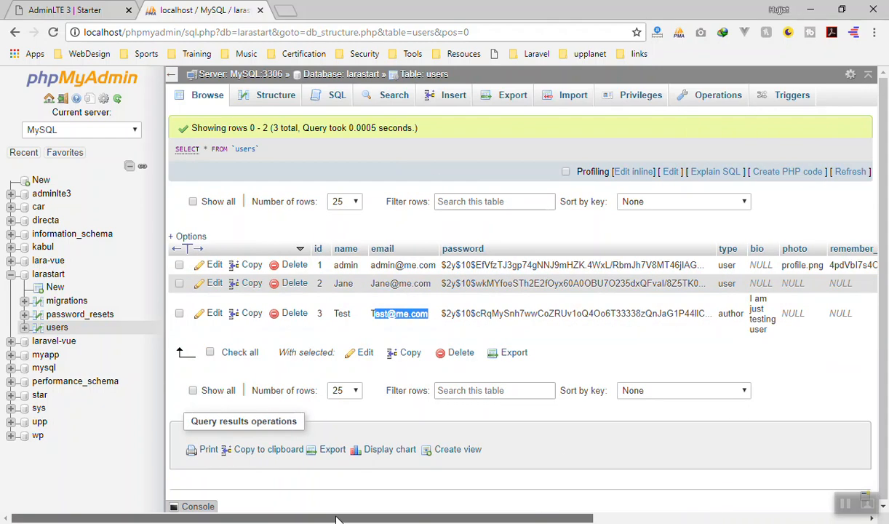
mouse_move(555, 352)
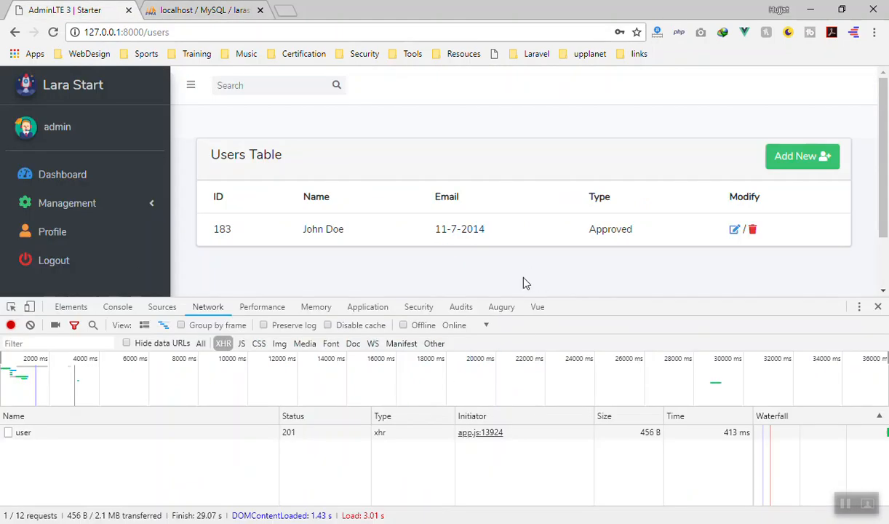
mouse_move(387, 212)
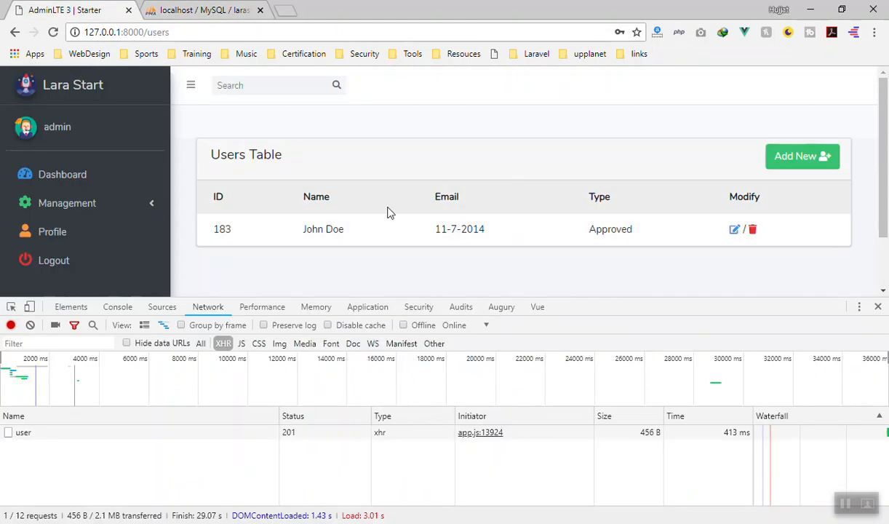